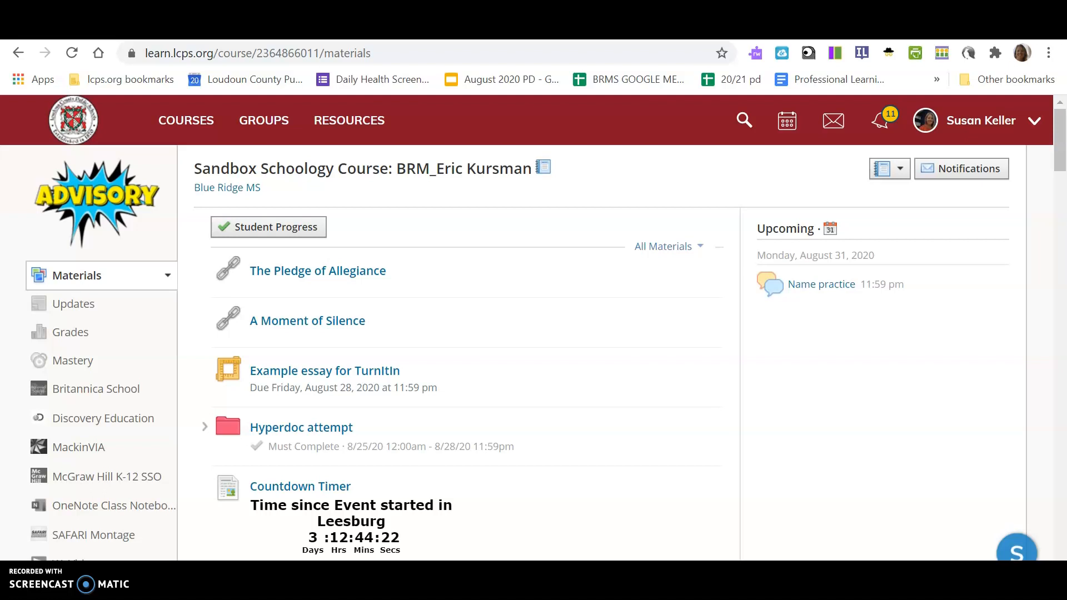
{"action": "mouse_move", "coordinate": [430, 186]}
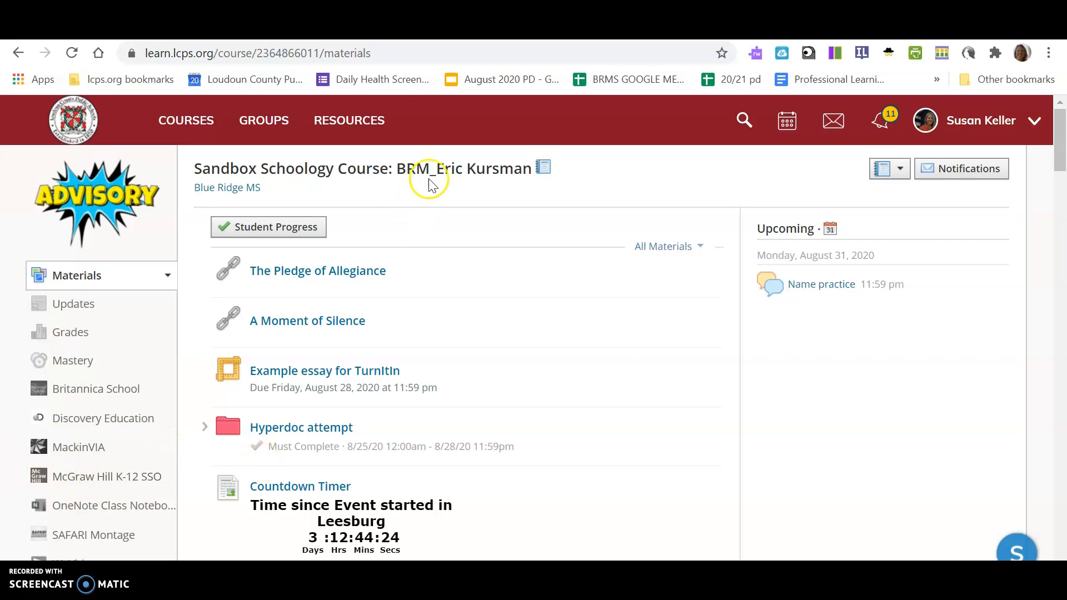
{"action": "mouse_move", "coordinate": [480, 184]}
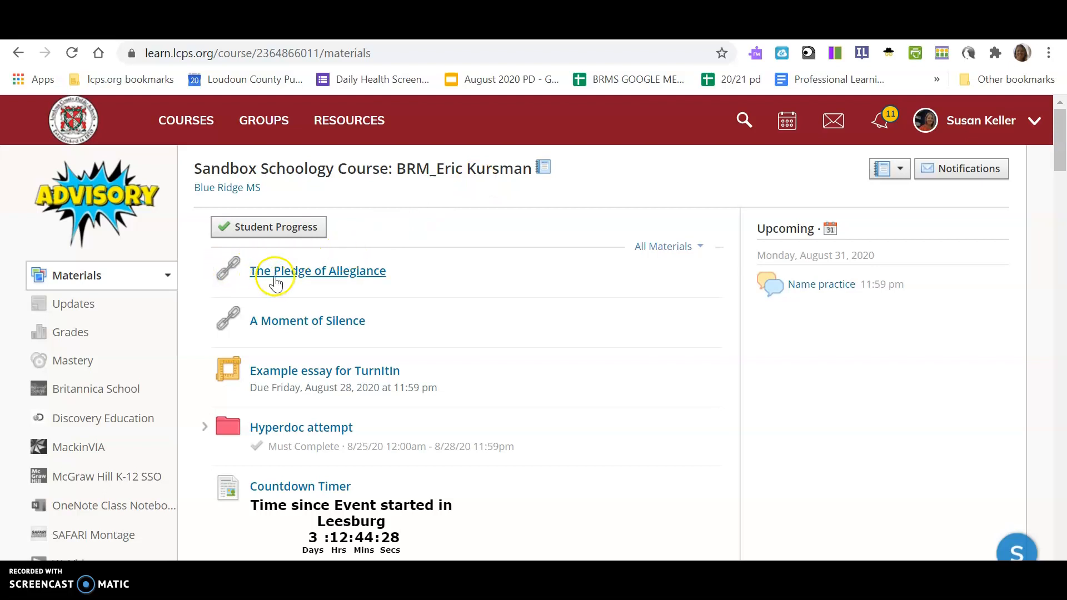
{"action": "mouse_move", "coordinate": [238, 340]}
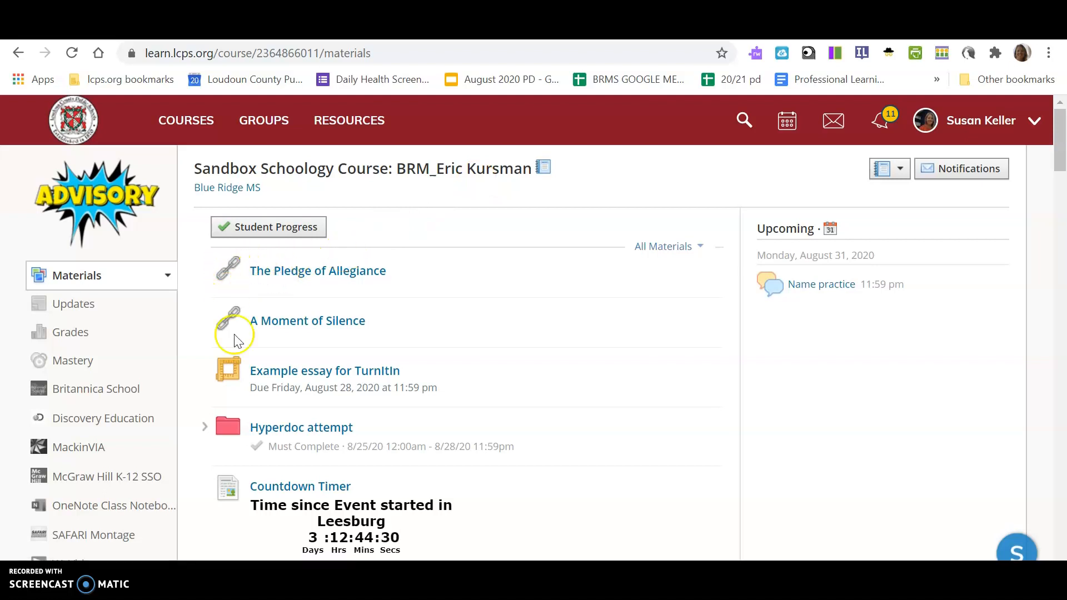
{"action": "mouse_move", "coordinate": [218, 426]}
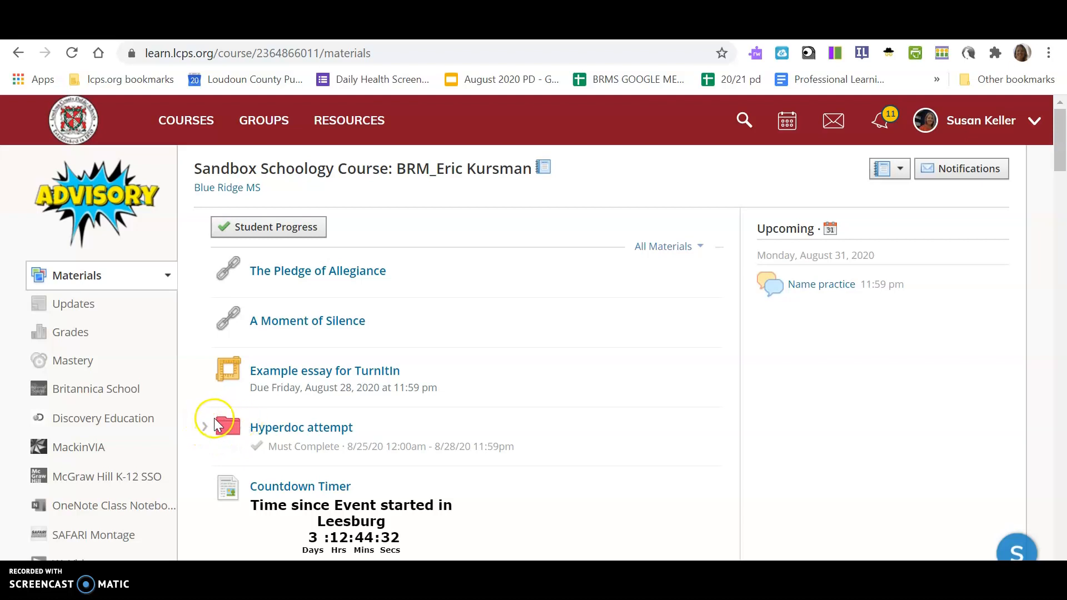
Scroll past the Padlet, YouTube video and Google Slides to reach the Name practice discussion link.
{"action": "left_click", "coordinate": [204, 426]}
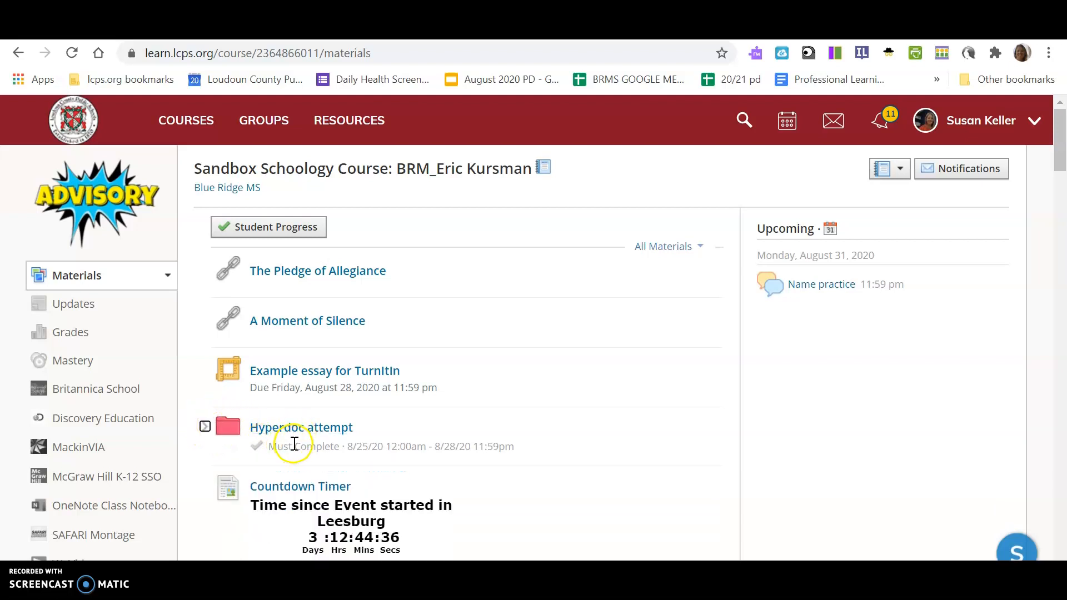
{"action": "scroll", "scroll_direction": "down", "scroll_amount": 3}
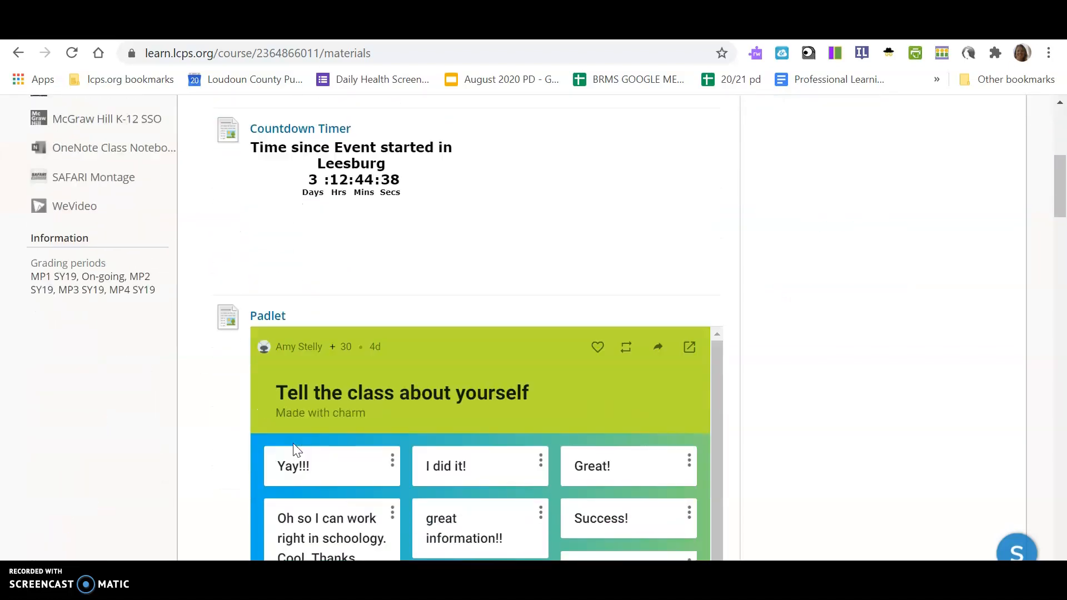
{"action": "scroll", "scroll_direction": "down", "scroll_amount": 3}
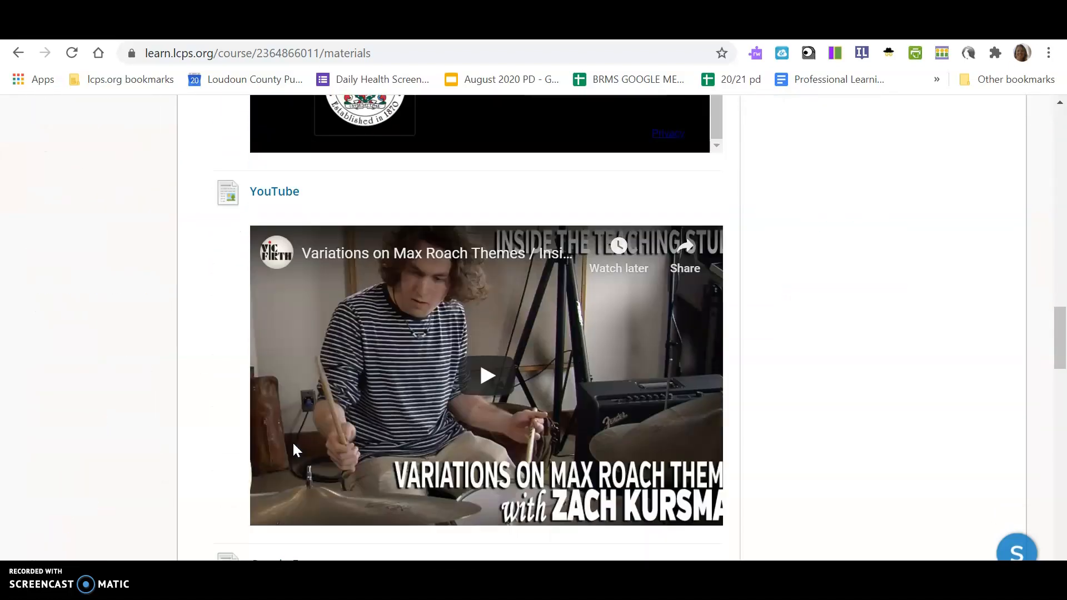
{"action": "scroll", "scroll_direction": "down", "scroll_amount": 3}
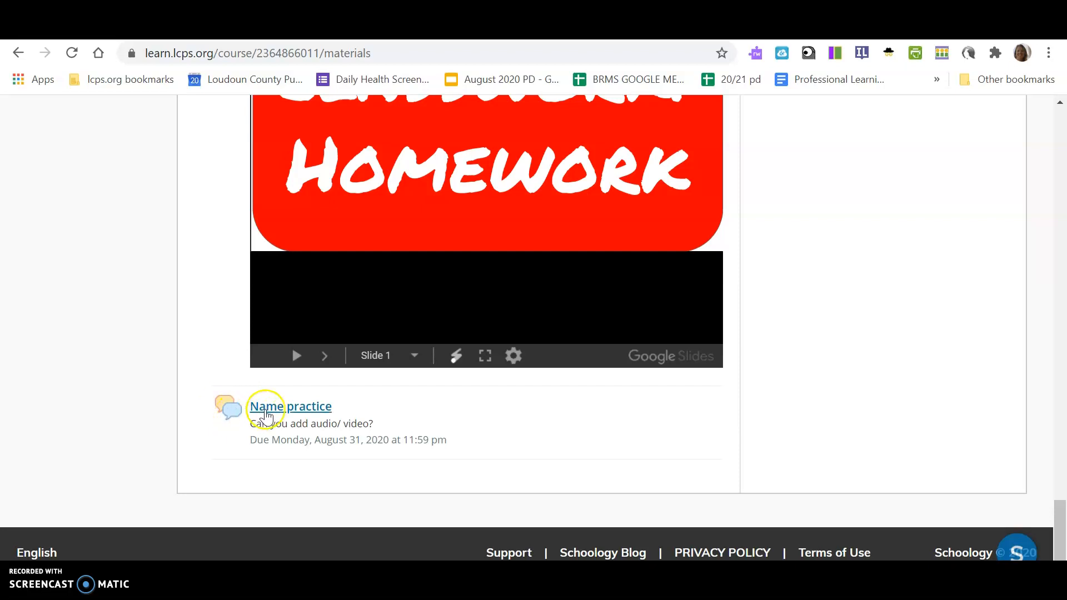
{"action": "left_click", "coordinate": [291, 406]}
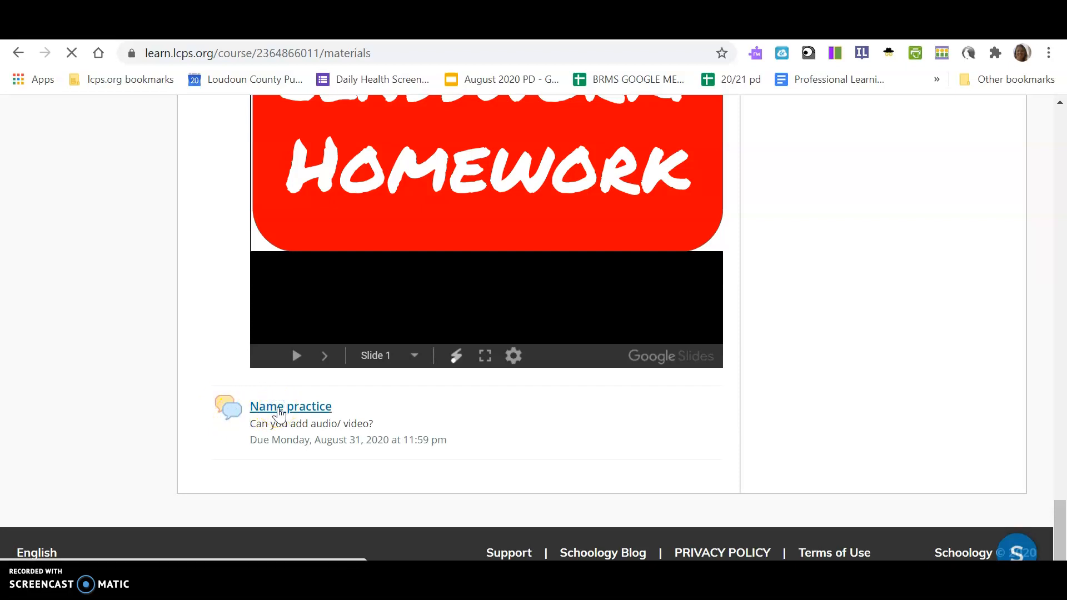
Expand the 'Write a comment' editor in the Name practice discussion and enter the text 'nsjdhfi'.
{"action": "left_click", "coordinate": [290, 407]}
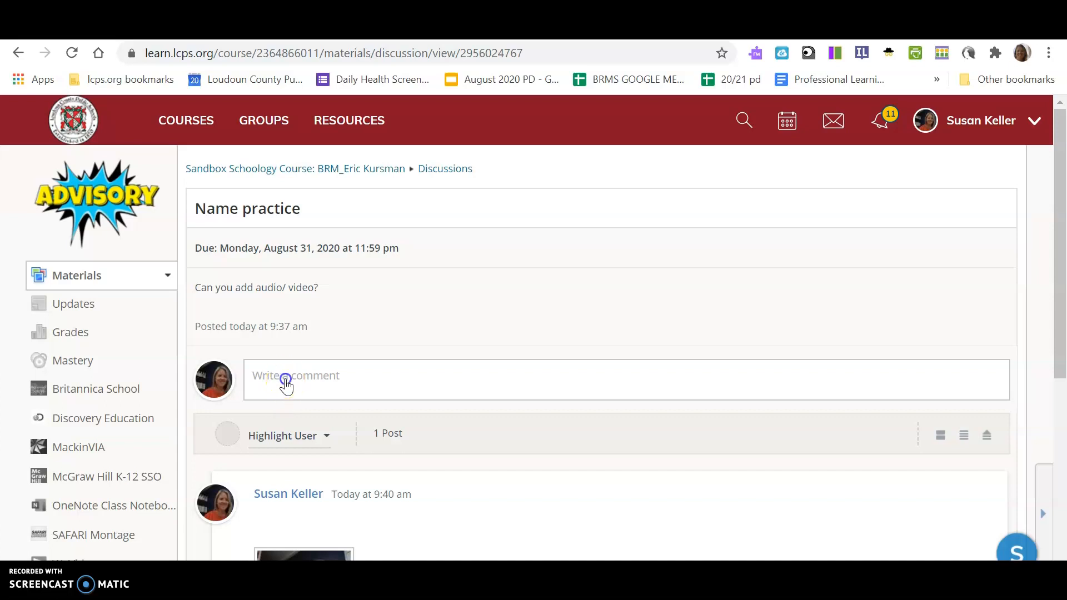
{"action": "left_click", "coordinate": [286, 379]}
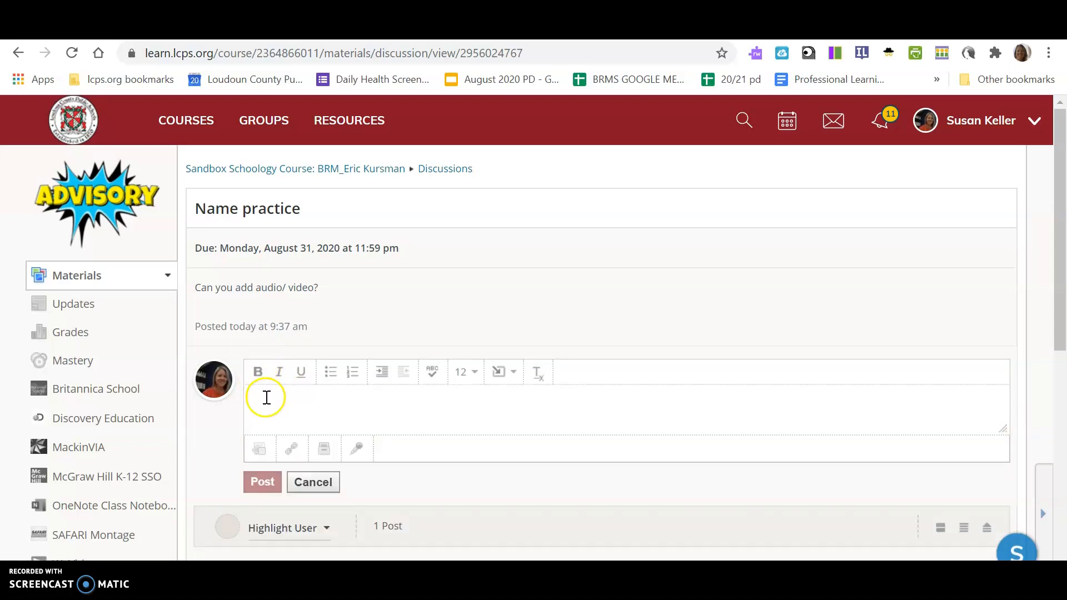
{"action": "type", "text": "nsjdhfi"}
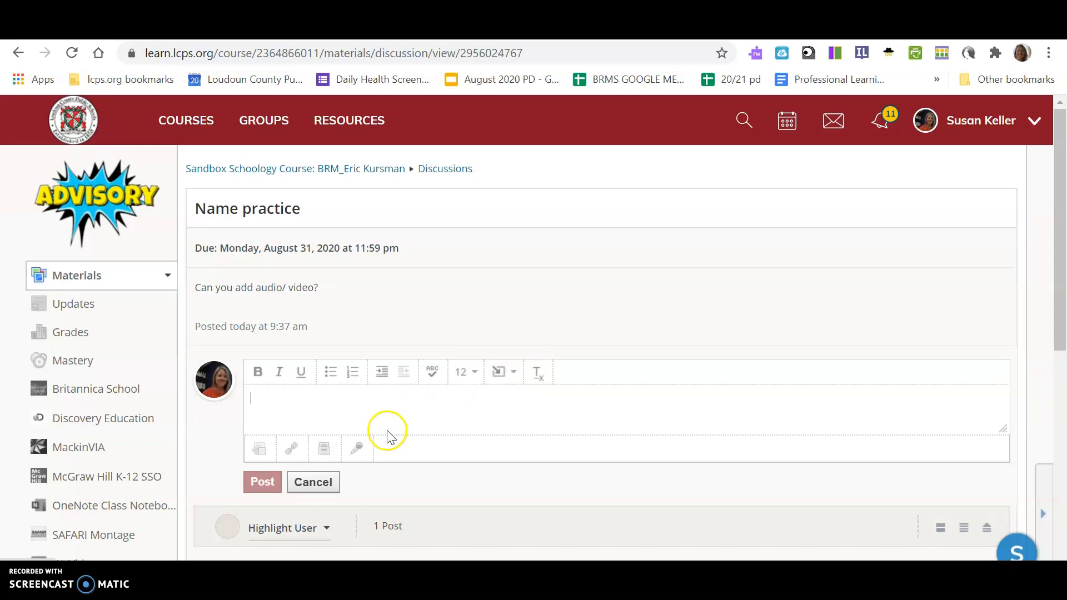
{"action": "mouse_move", "coordinate": [355, 449]}
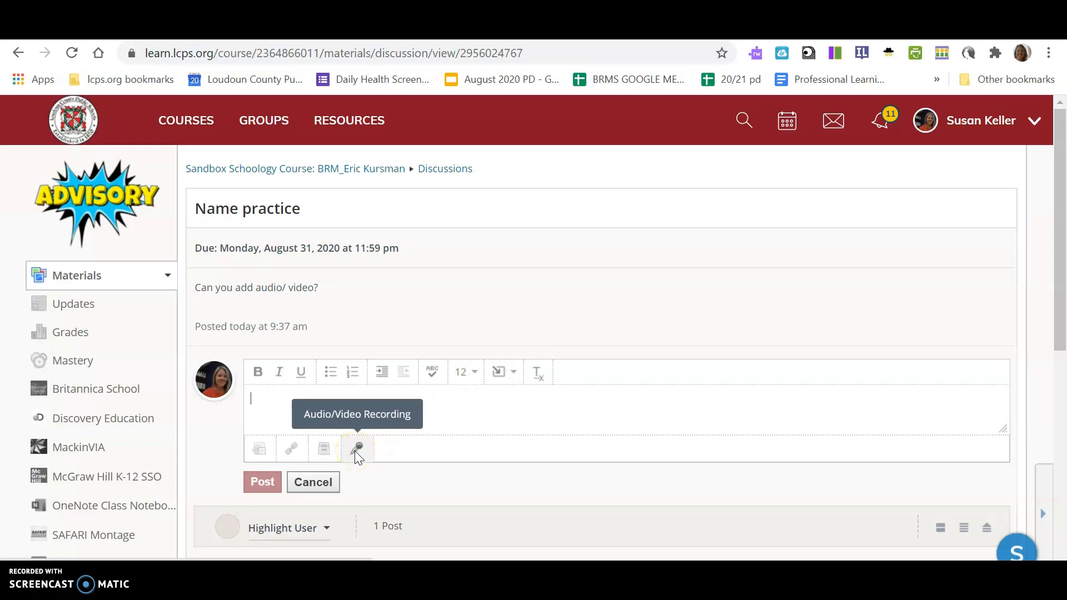
Start an Audio & Video recording for the comment, showing the live webcam preview.
{"action": "left_click", "coordinate": [356, 449]}
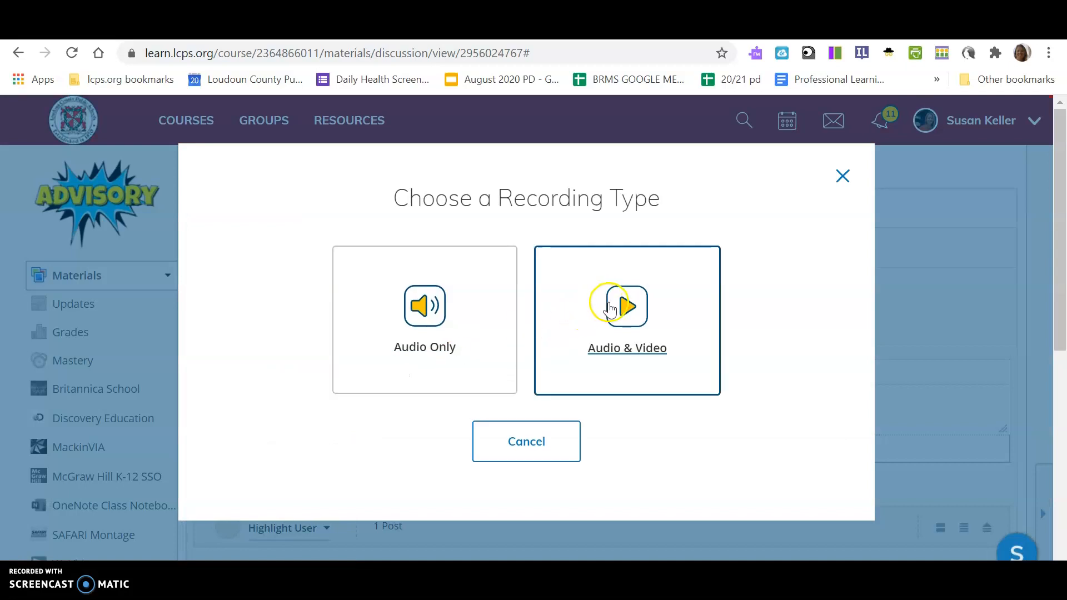
{"action": "left_click", "coordinate": [627, 321]}
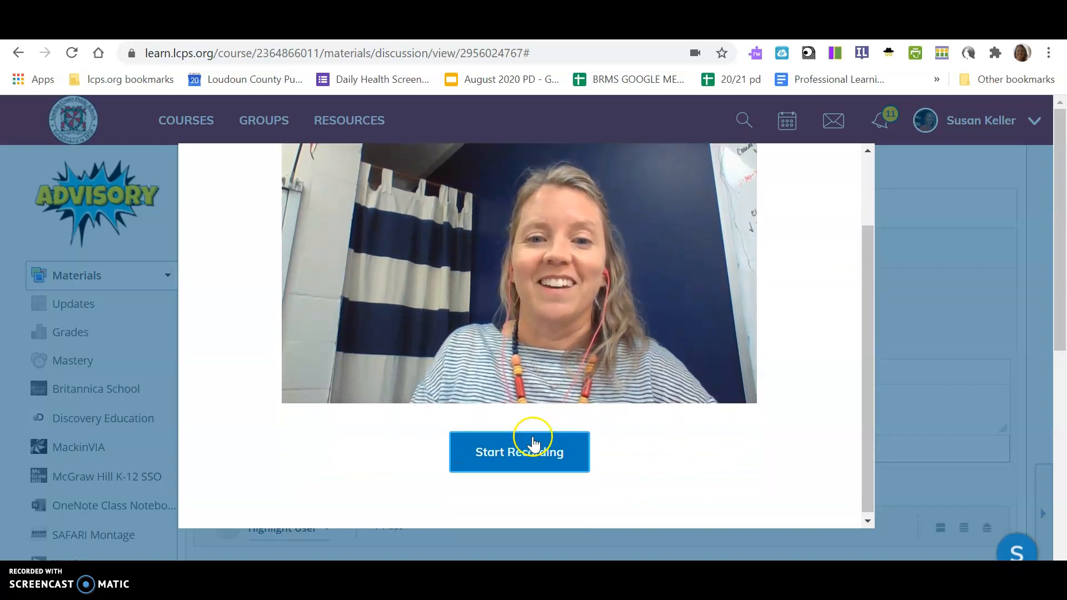
Record a short video message and insert it as Video Recording.webm on the unposted reply.
{"action": "left_click", "coordinate": [519, 452]}
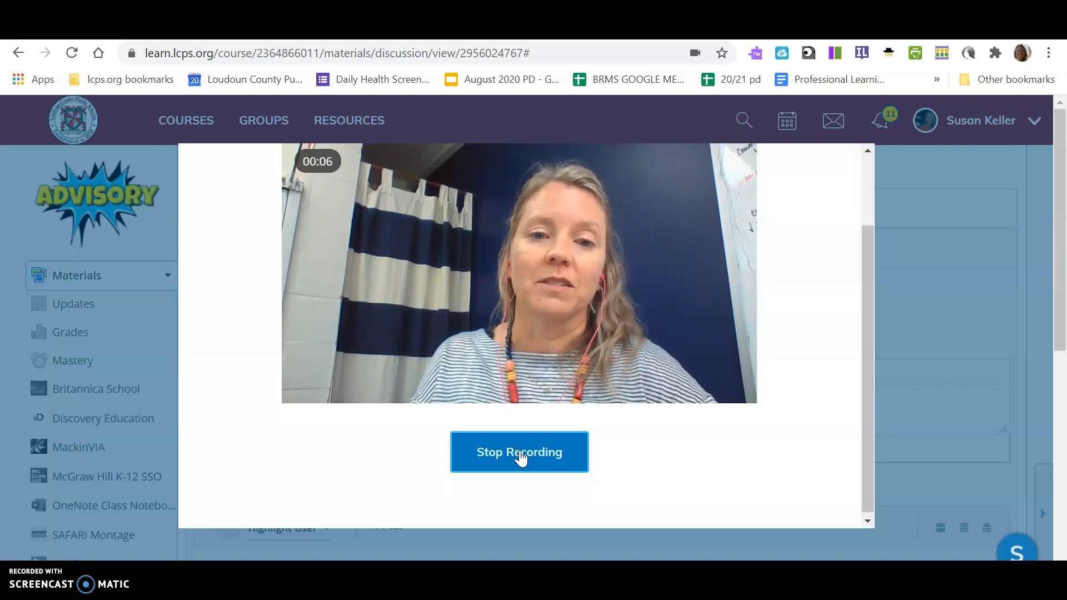
{"action": "left_click", "coordinate": [518, 452]}
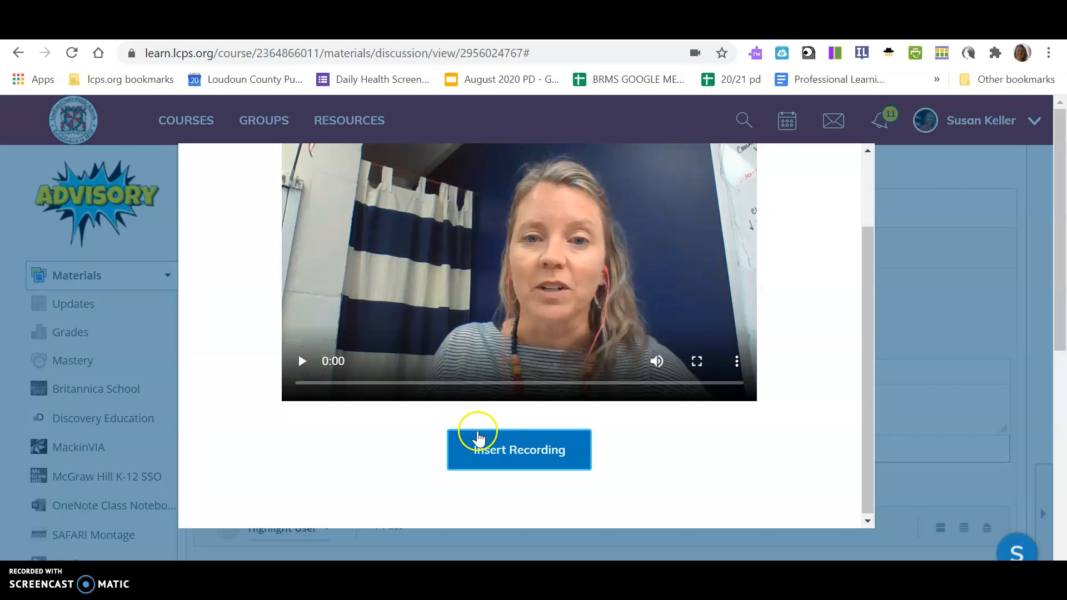
{"action": "left_click", "coordinate": [519, 449]}
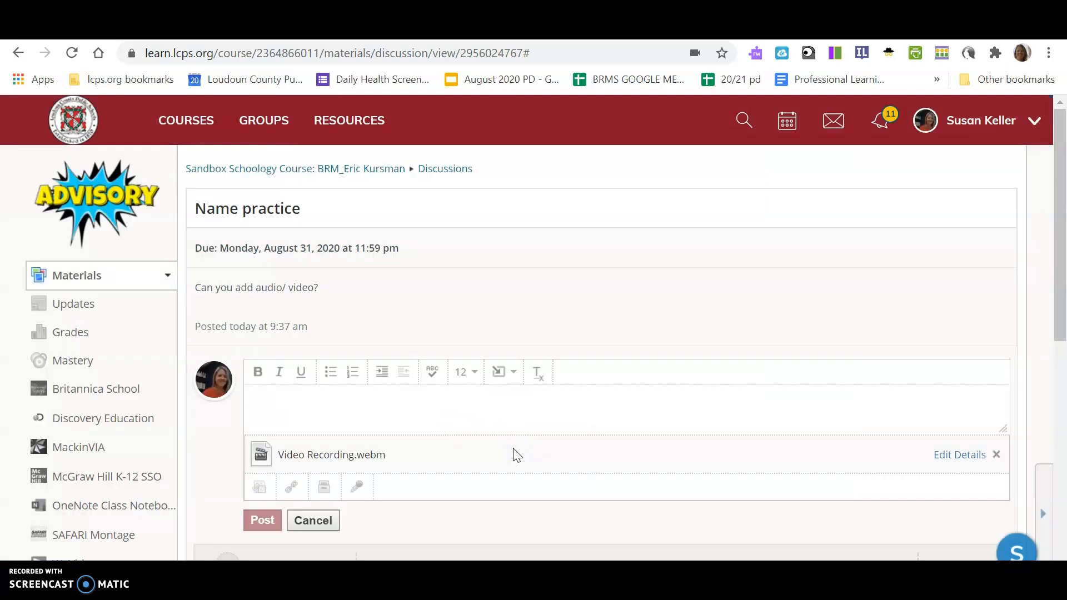
{"action": "scroll", "scroll_direction": "down", "scroll_amount": 3}
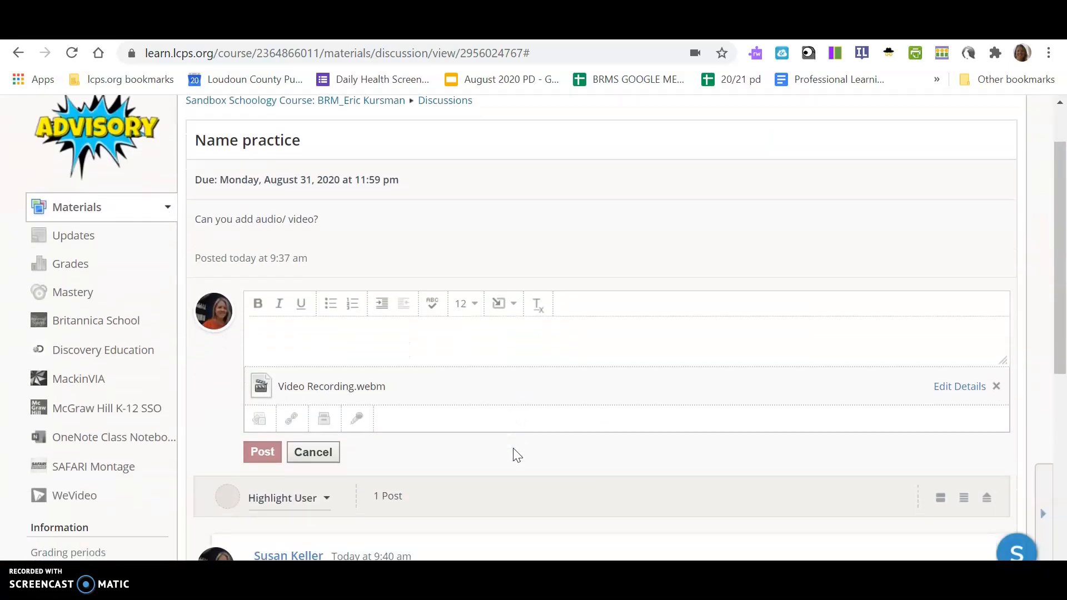